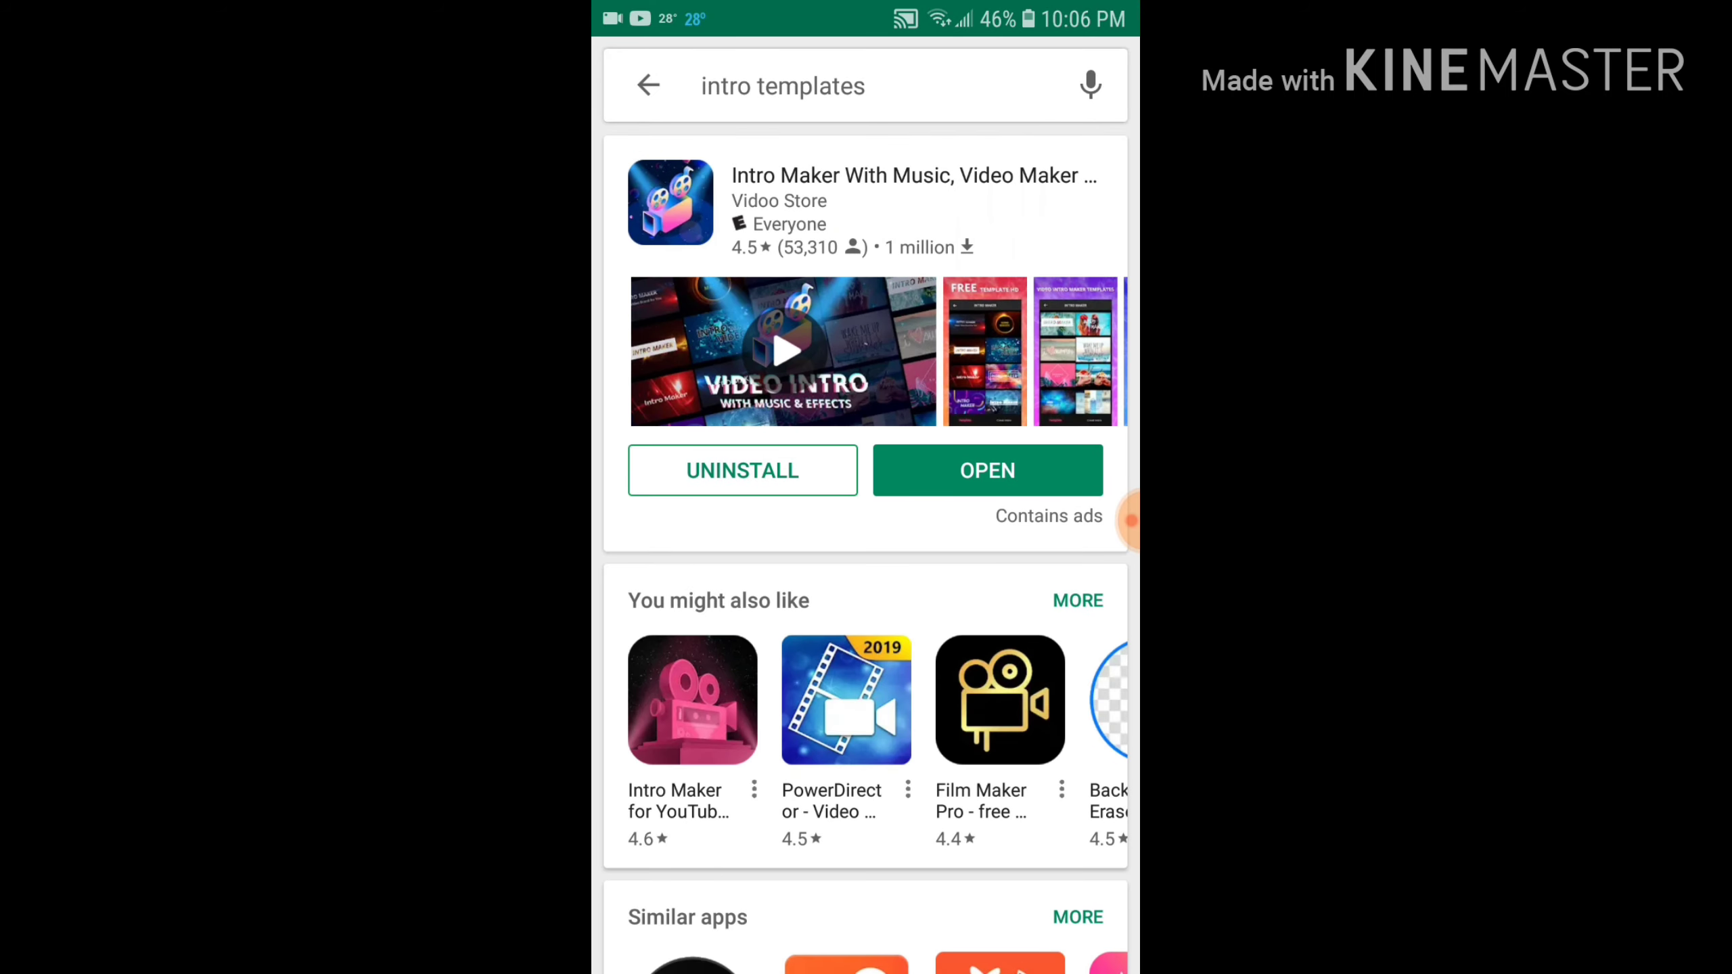
- Return to the Play Store home page and search 'im' to reach Intro Maker
left_click(646, 85)
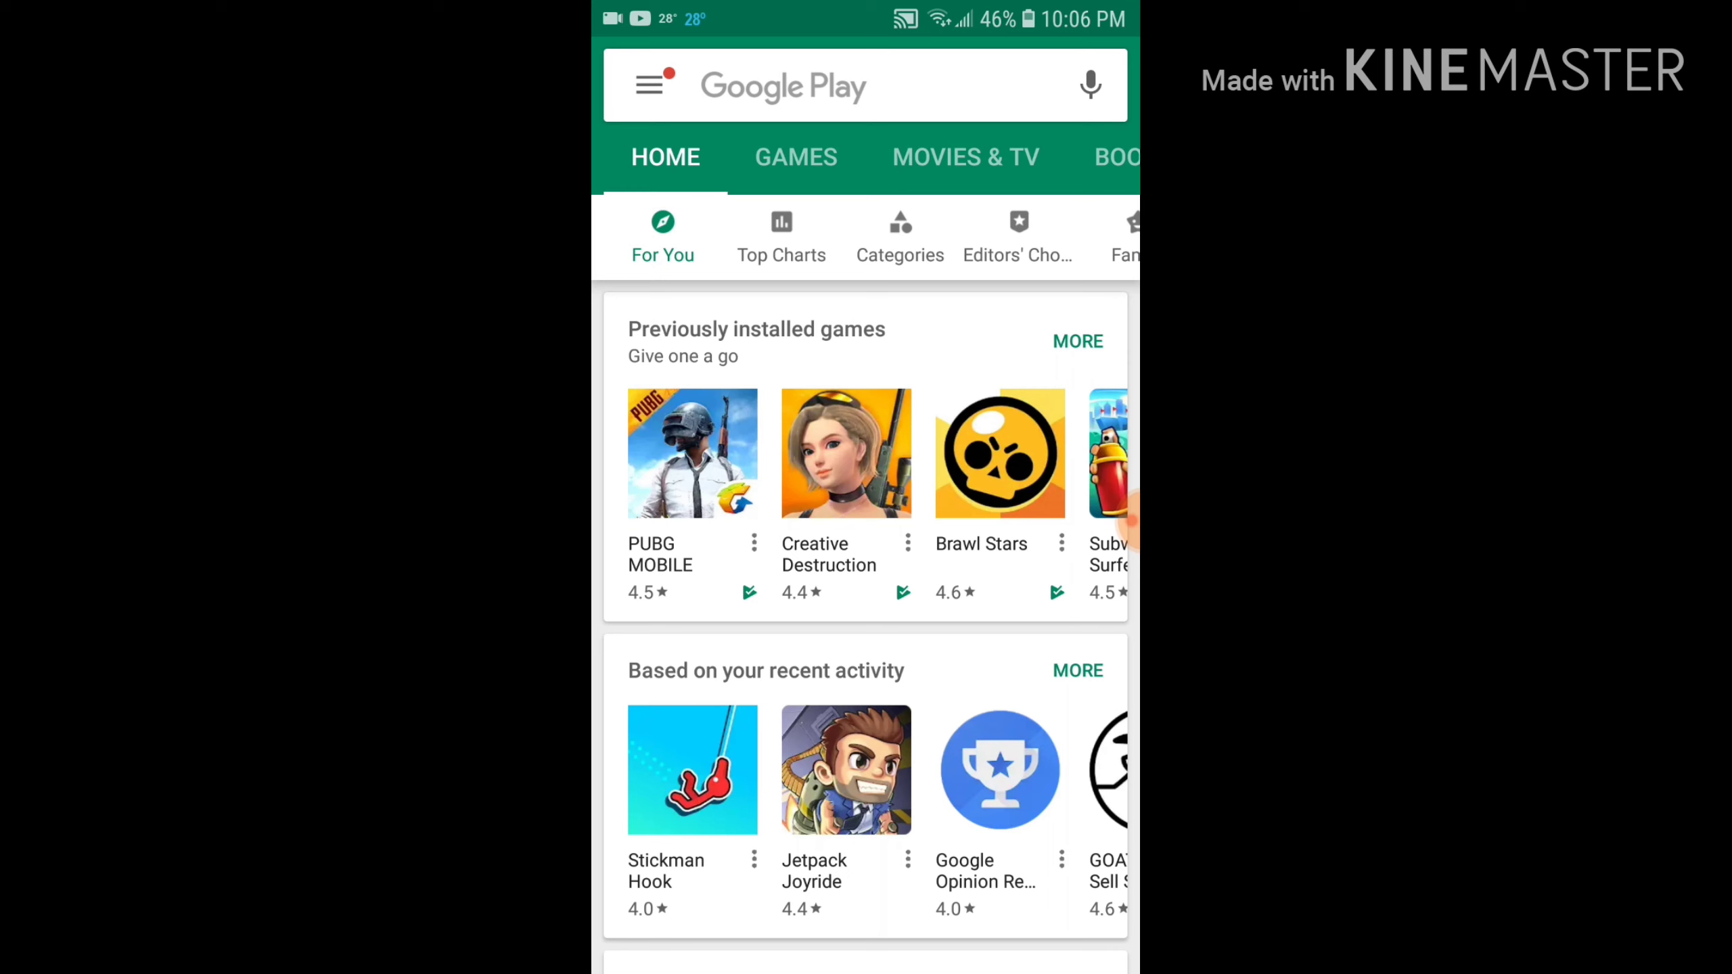
type("im")
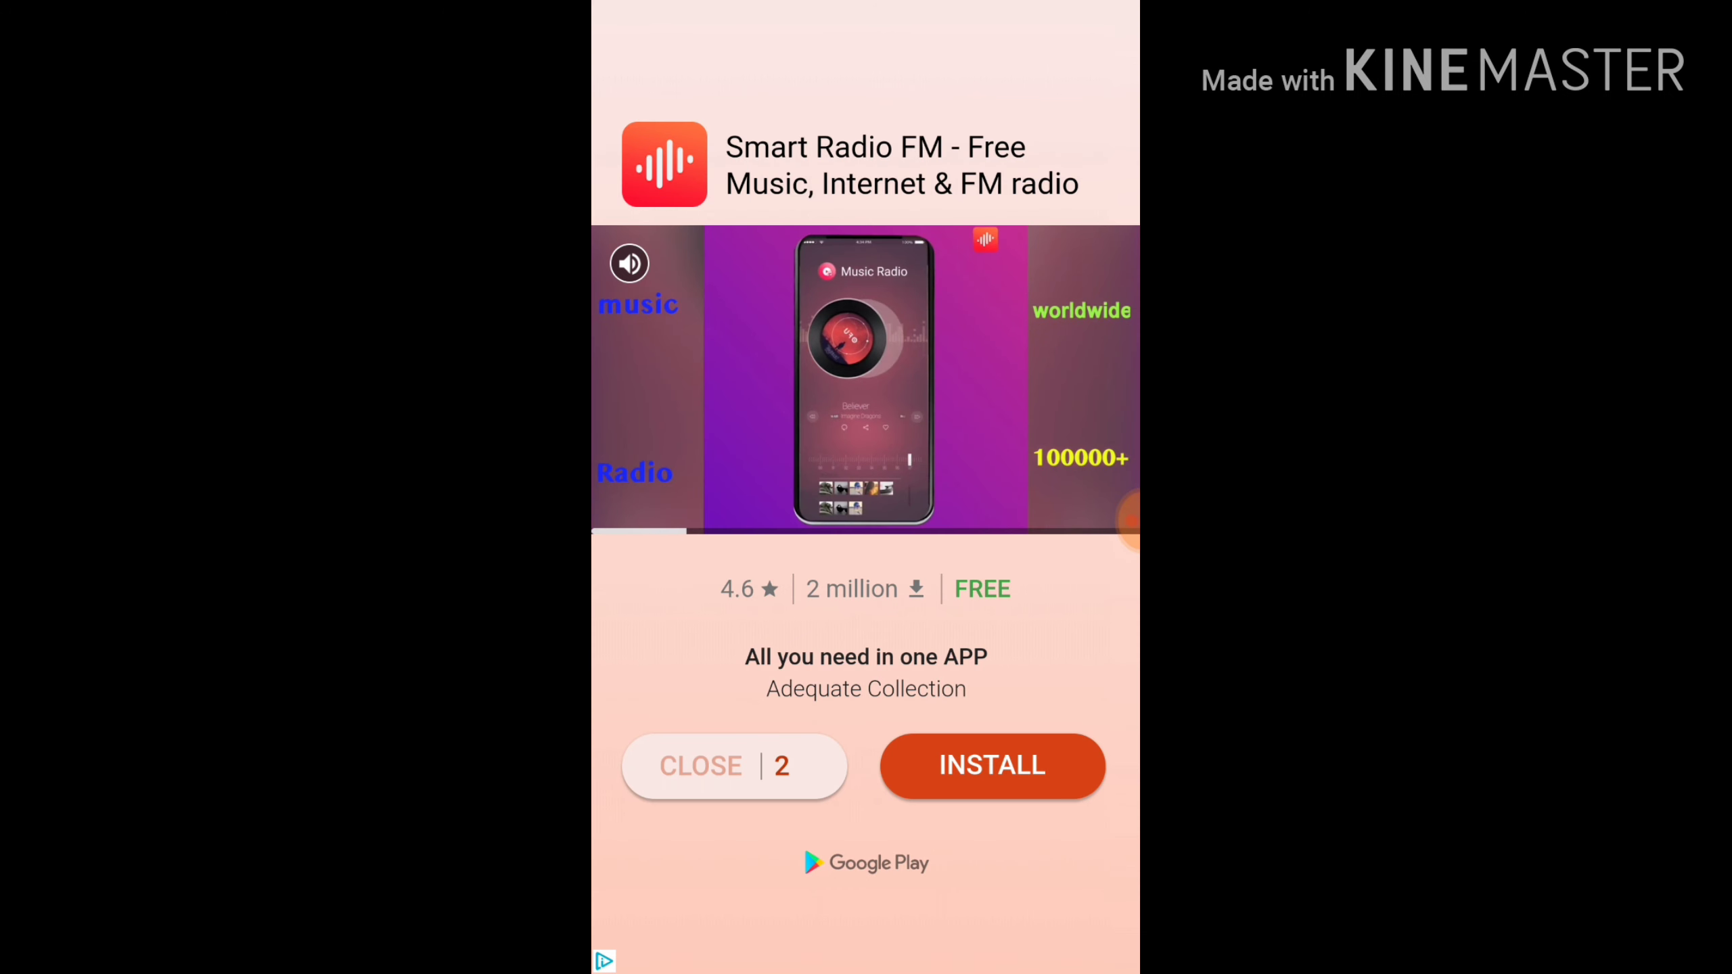
left_click(701, 765)
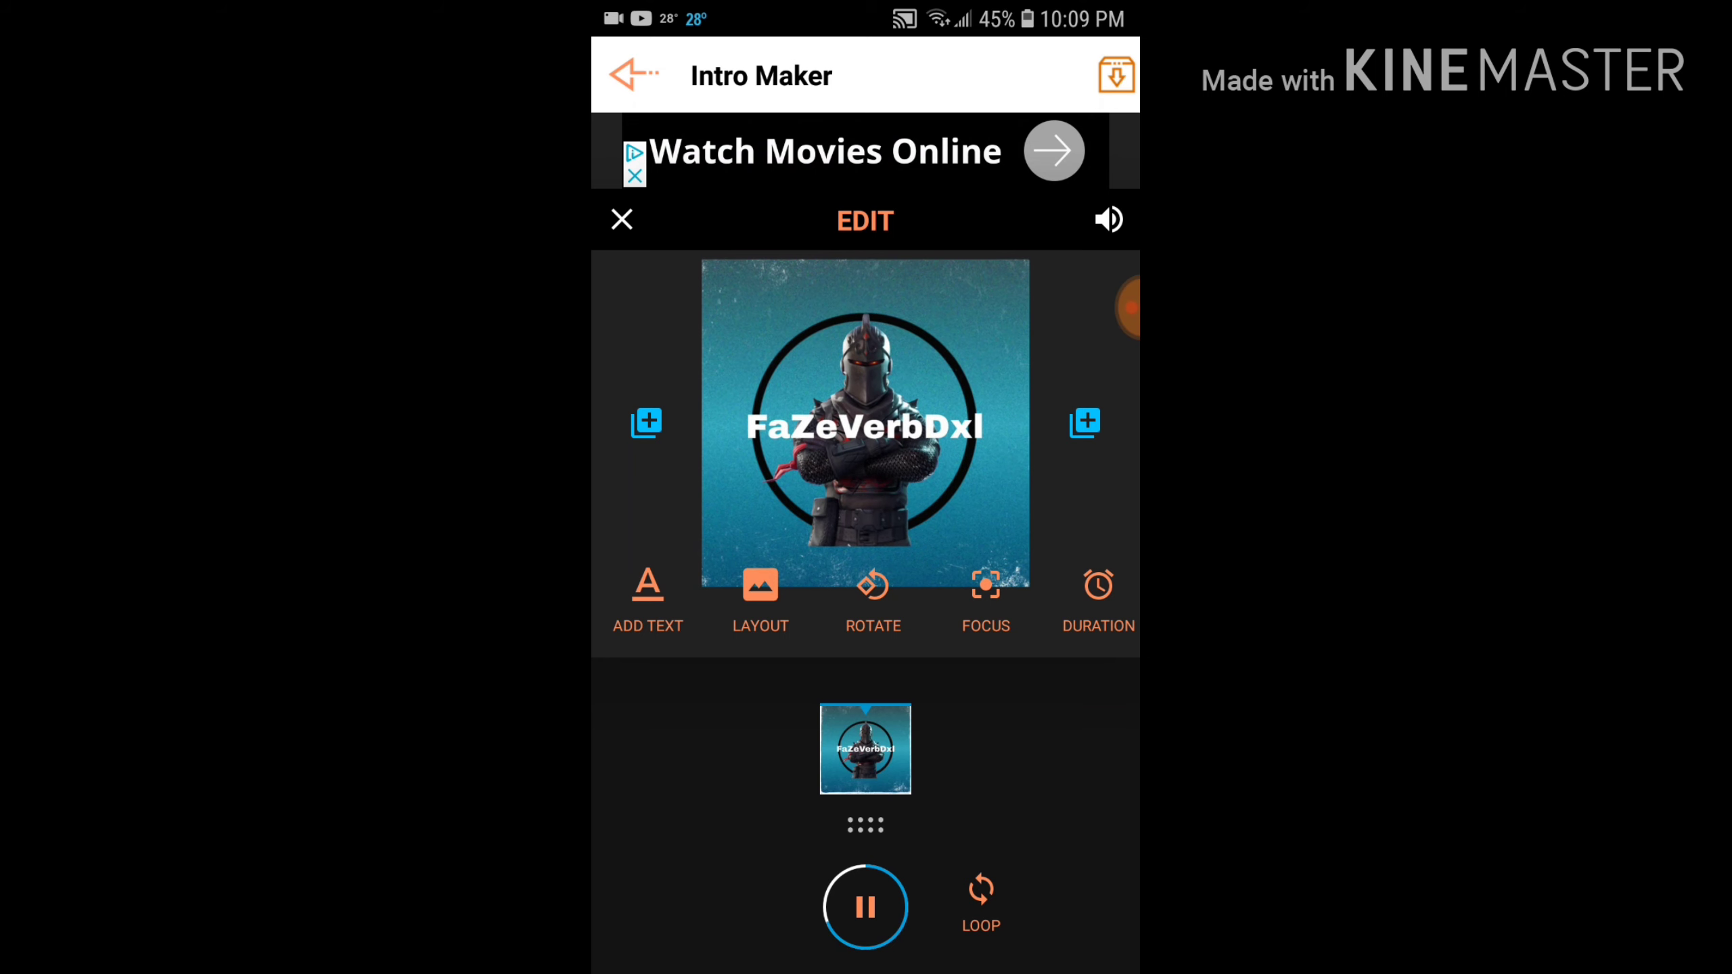
- Stop the preview of the FaZeVerbDxl knight intro after watching it play
left_click(865, 905)
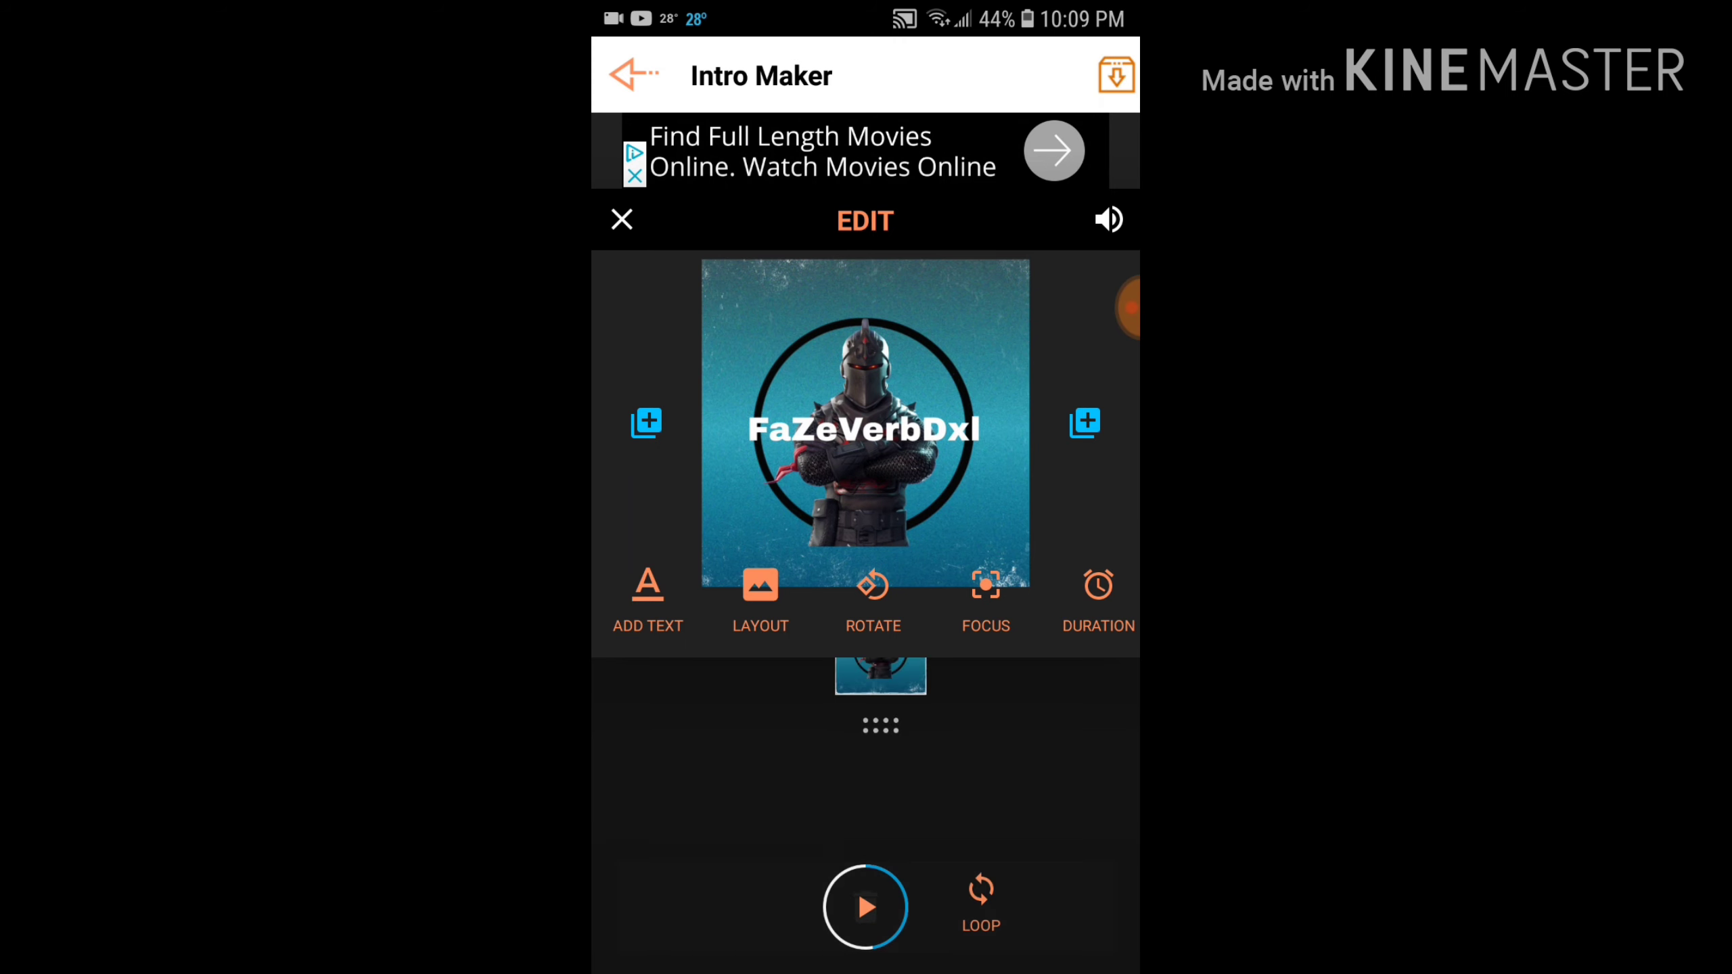